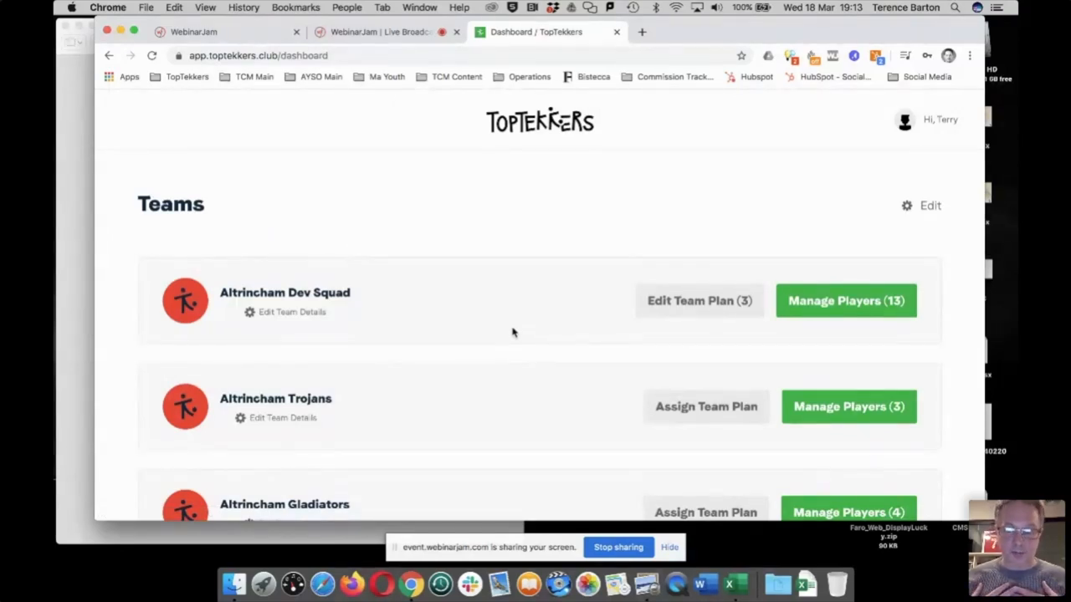
pyautogui.moveTo(754, 361)
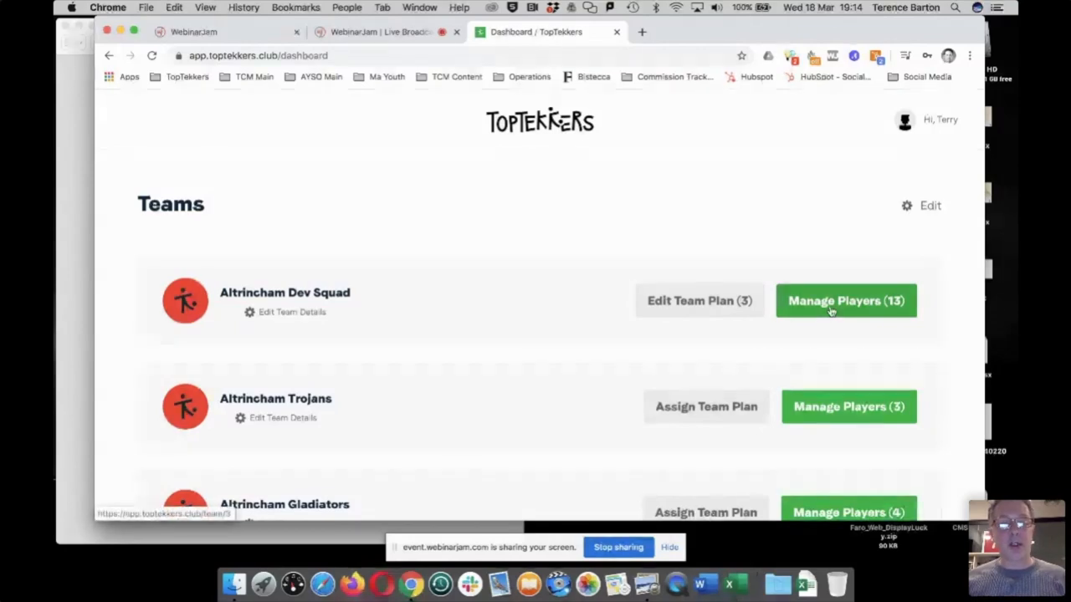
# - Open Jones's development plan from the Altrincham Dev Squad player list
pyautogui.click(845, 300)
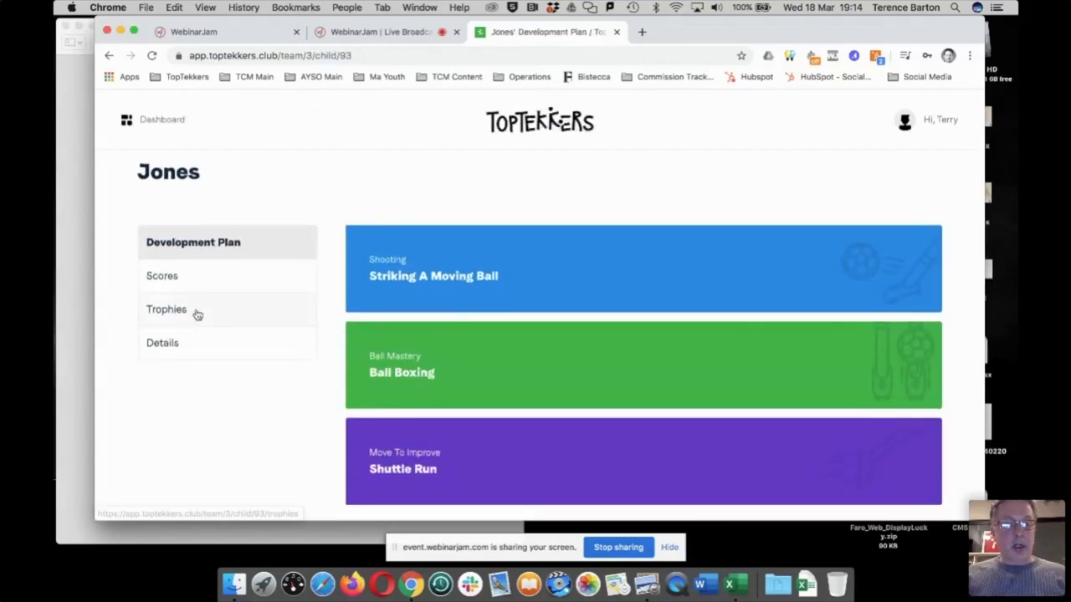
# - Review Jones's activity details, then his trophy counts for Ball Mastery and Dribbling
pyautogui.click(162, 343)
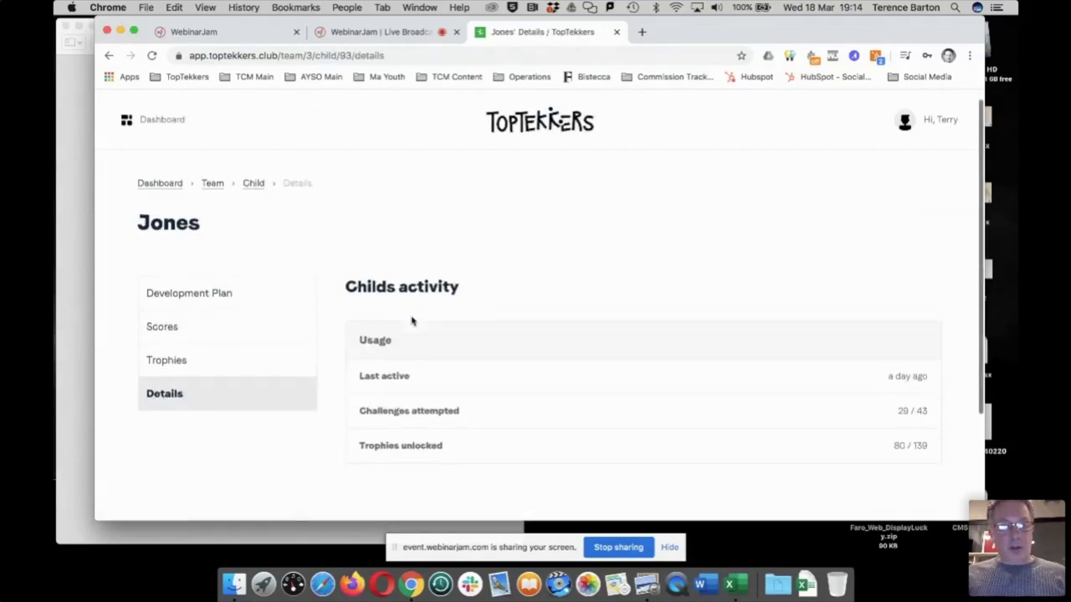
pyautogui.scroll(-3)
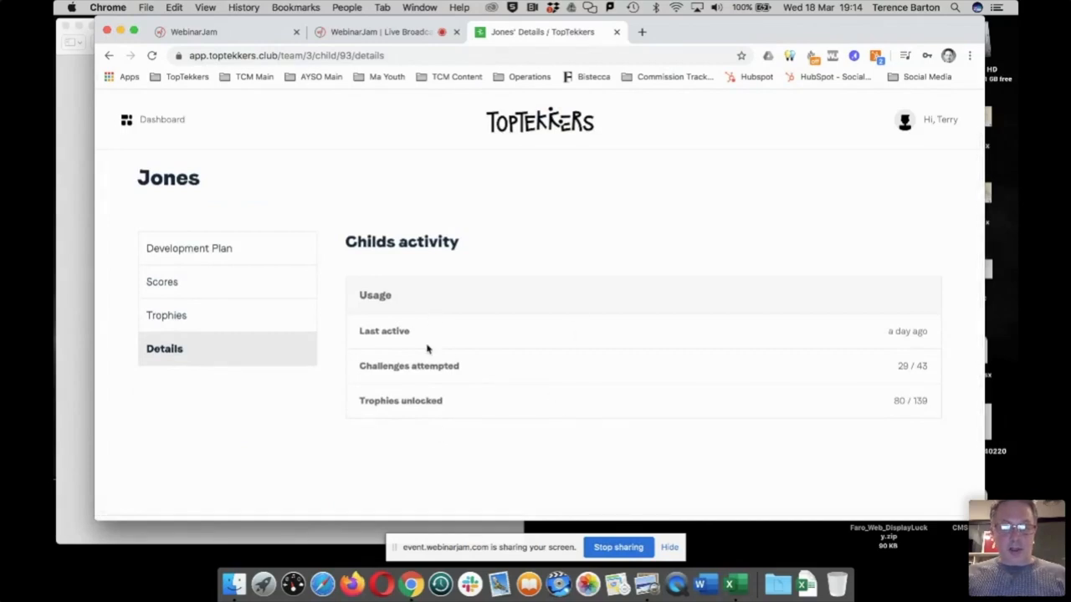
pyautogui.moveTo(749, 403)
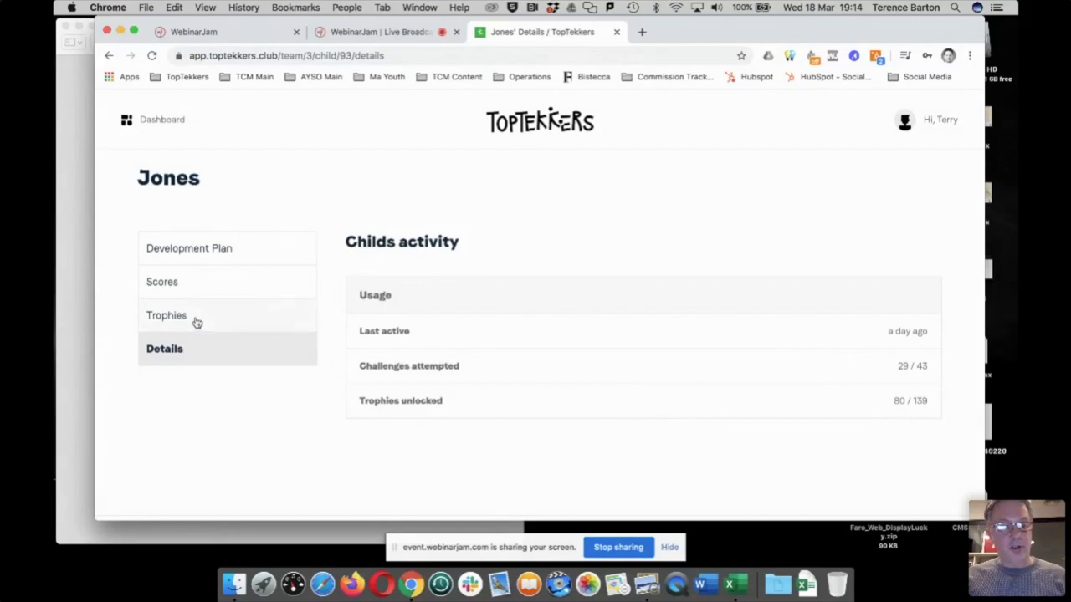
pyautogui.moveTo(166, 316)
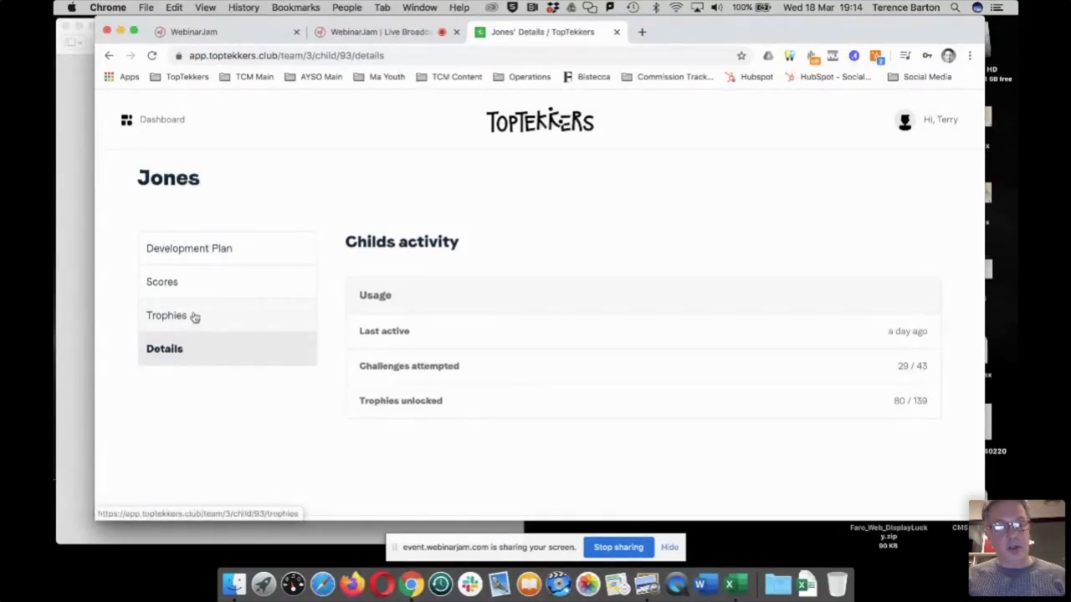
pyautogui.click(166, 315)
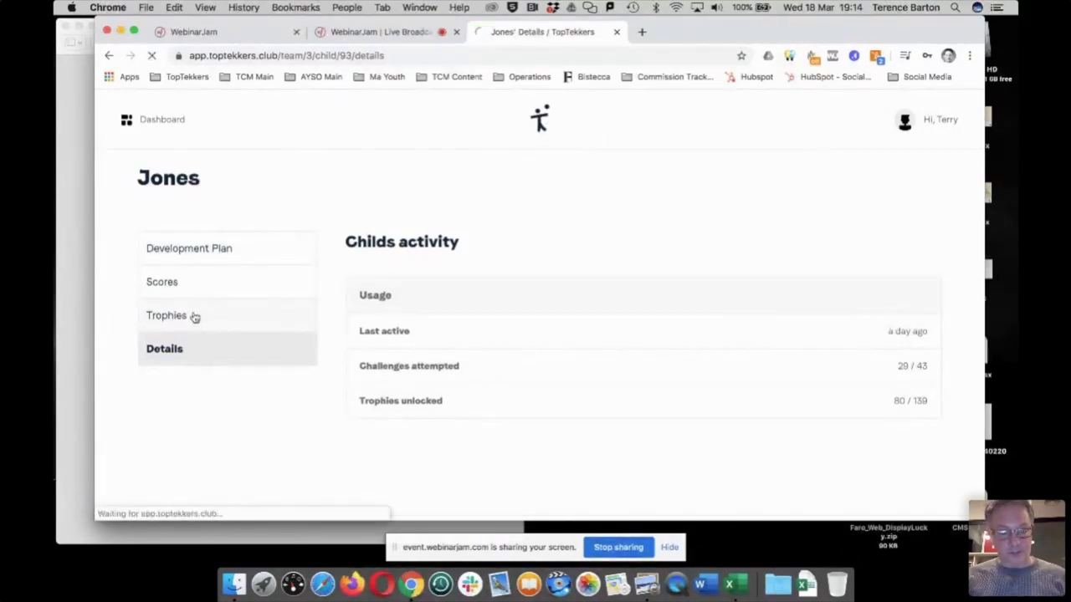
pyautogui.click(166, 316)
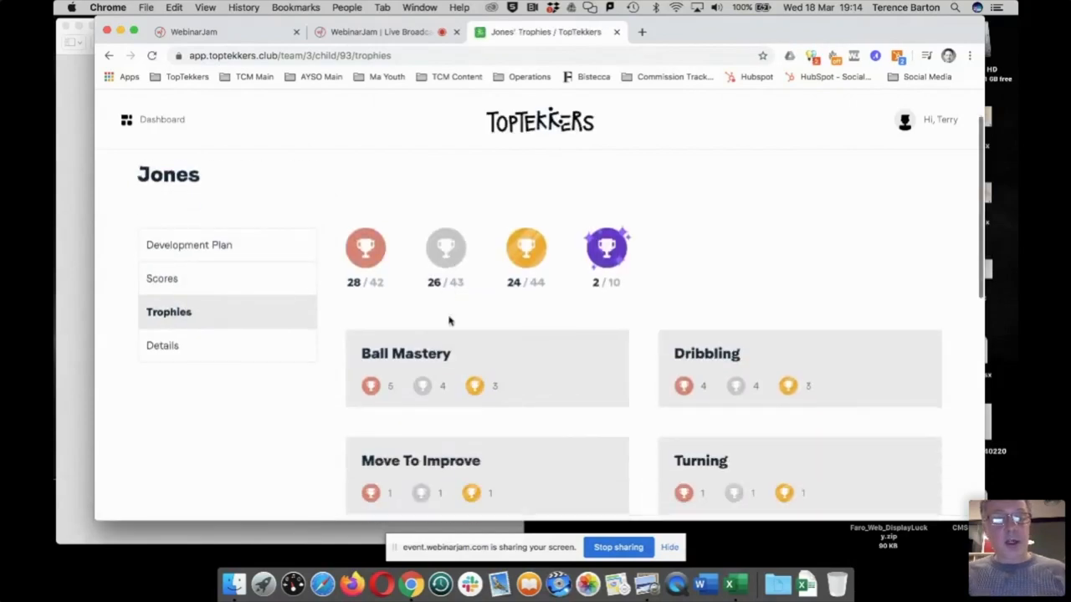
pyautogui.scroll(-3)
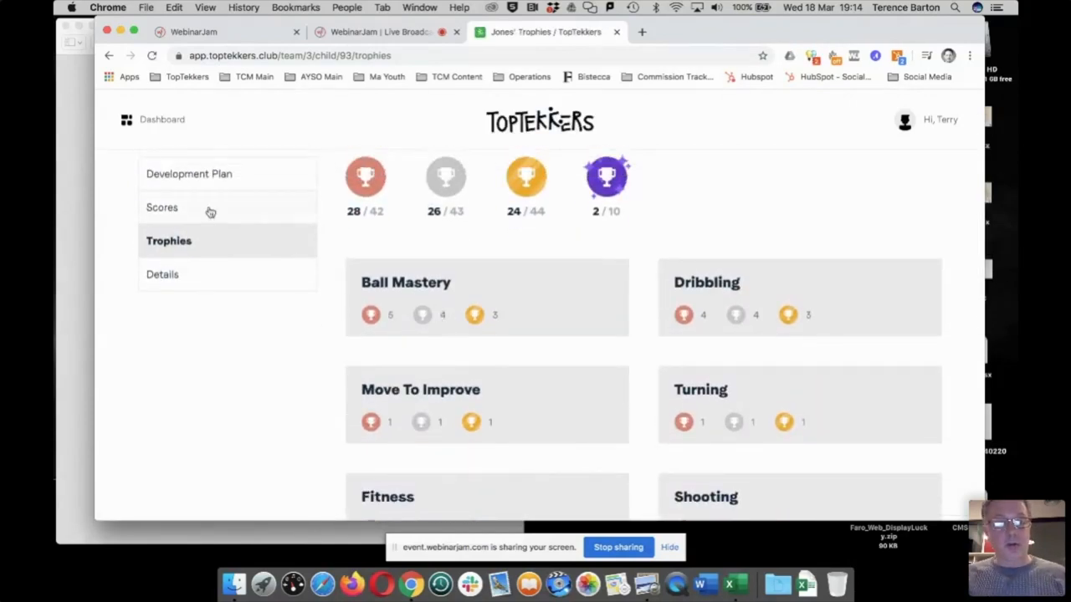
# - Scroll Jones's scores from Ball Mastery through Dribbling and Shooting to Heading
pyautogui.click(161, 207)
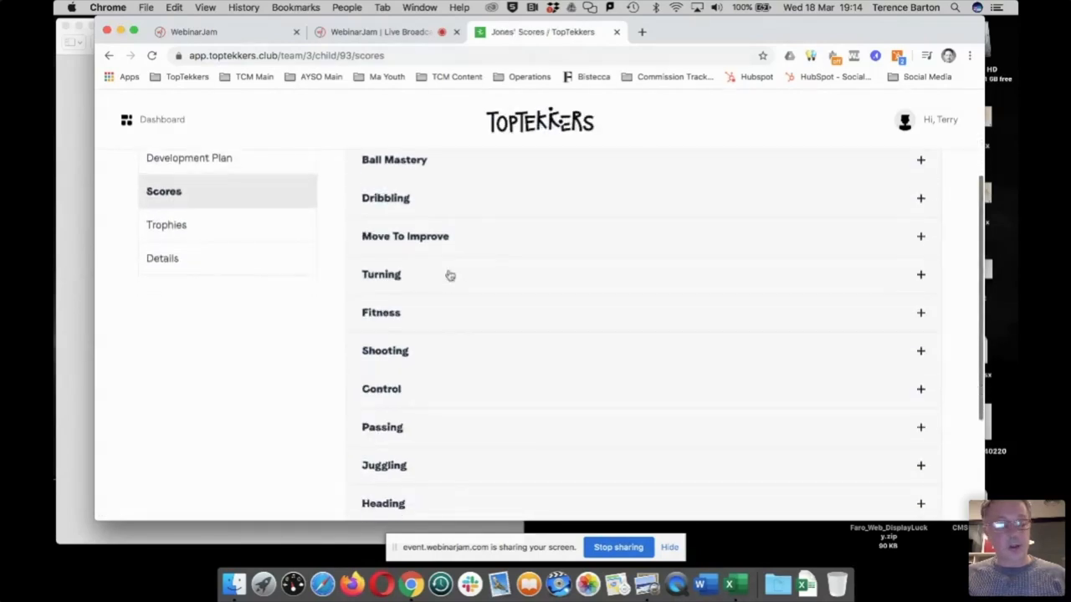
pyautogui.scroll(-3)
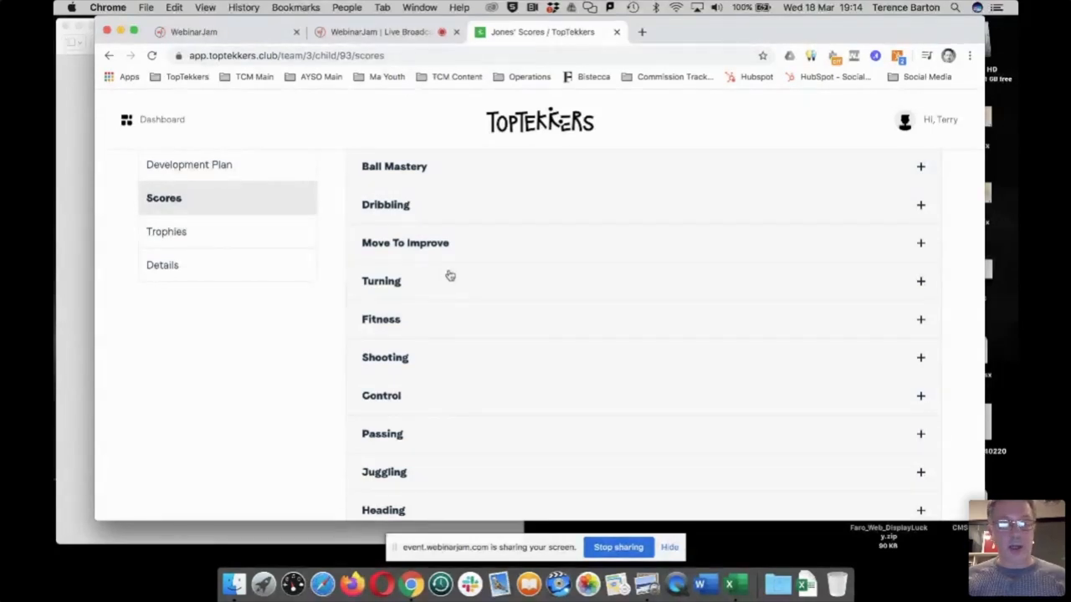
pyautogui.moveTo(416, 468)
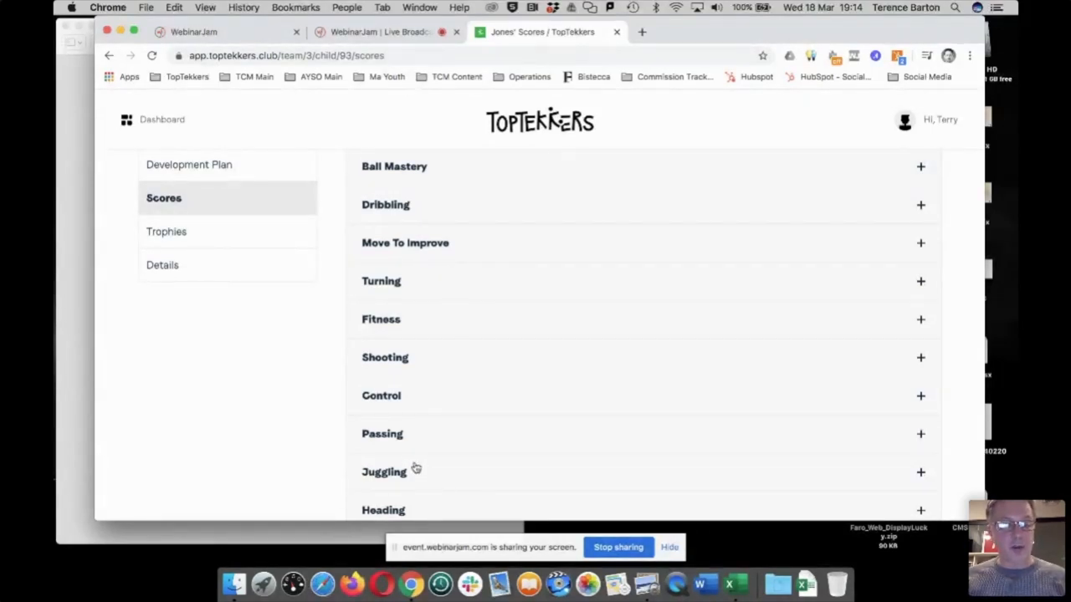